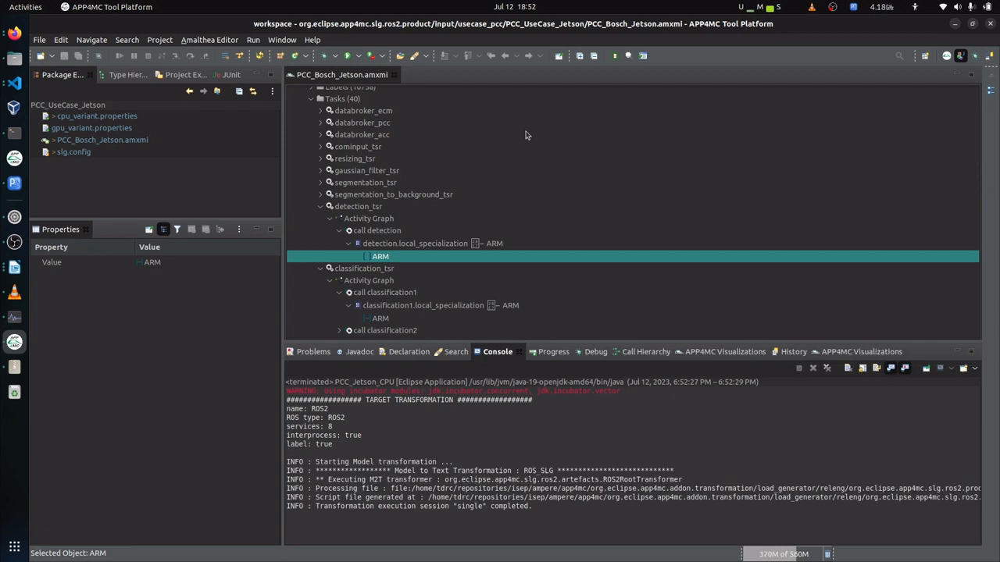
mouse_move(417, 260)
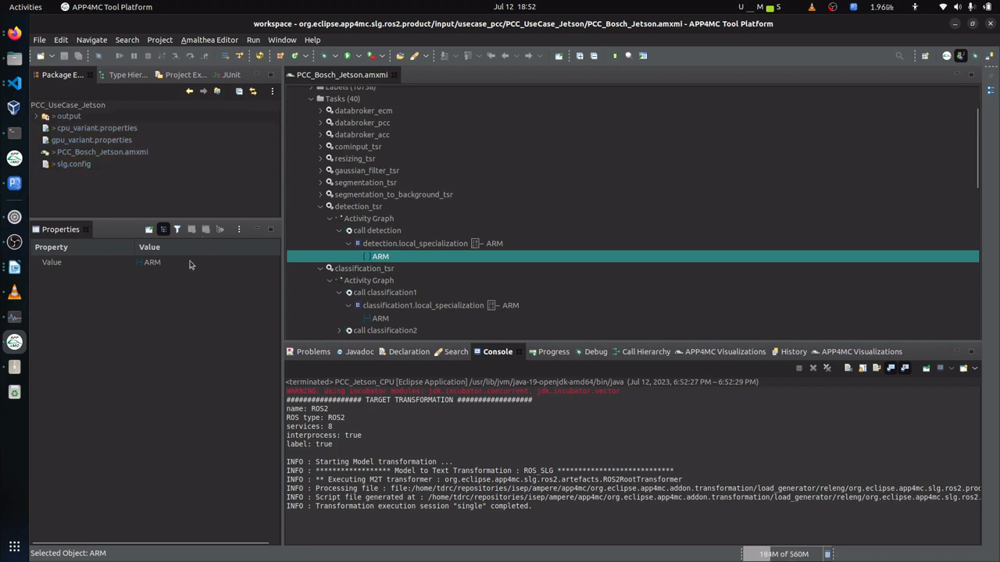
Change the ARM mode literal's Value to GPU in the Properties view.
click(269, 262)
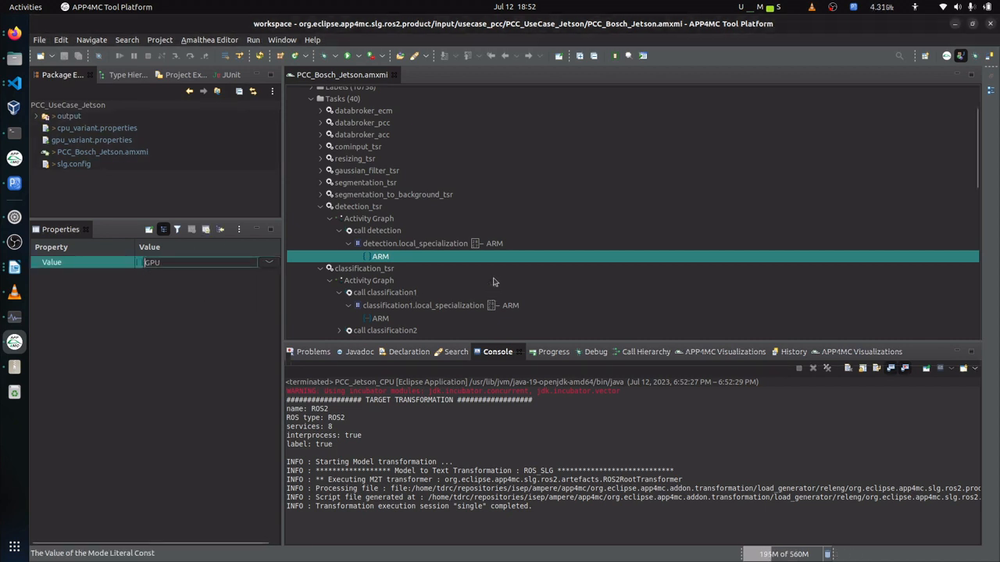
mouse_move(399, 292)
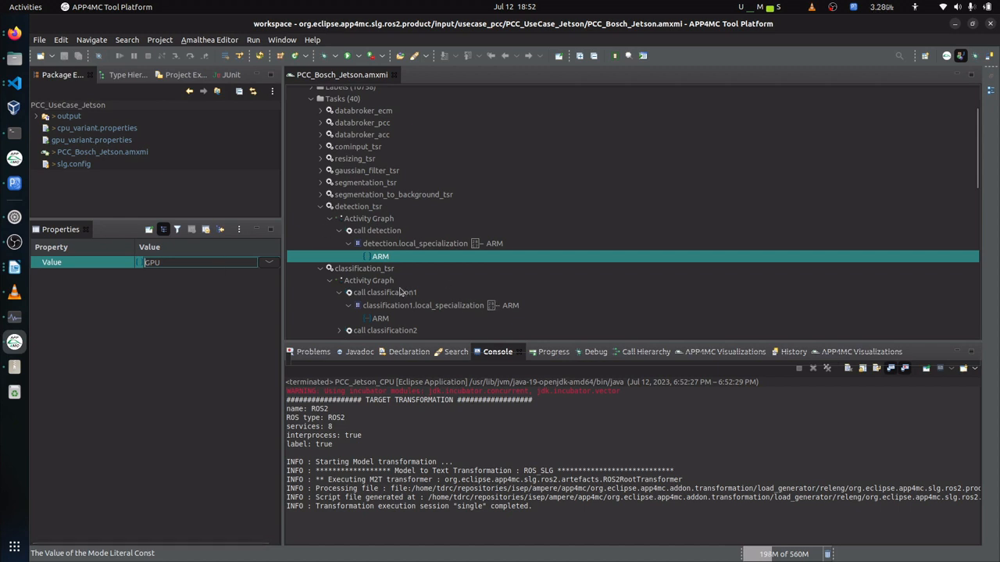
click(380, 318)
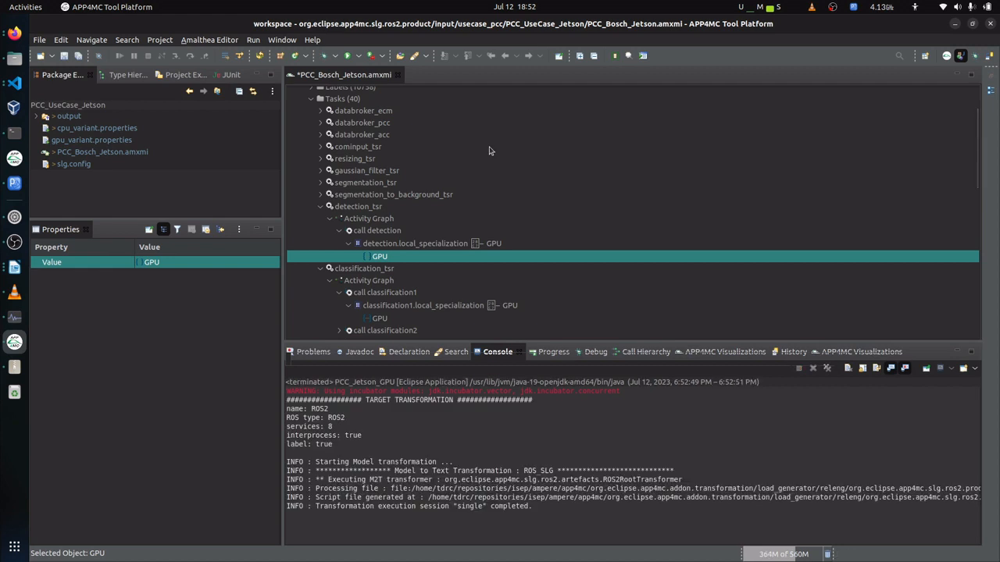
scroll(up, 3)
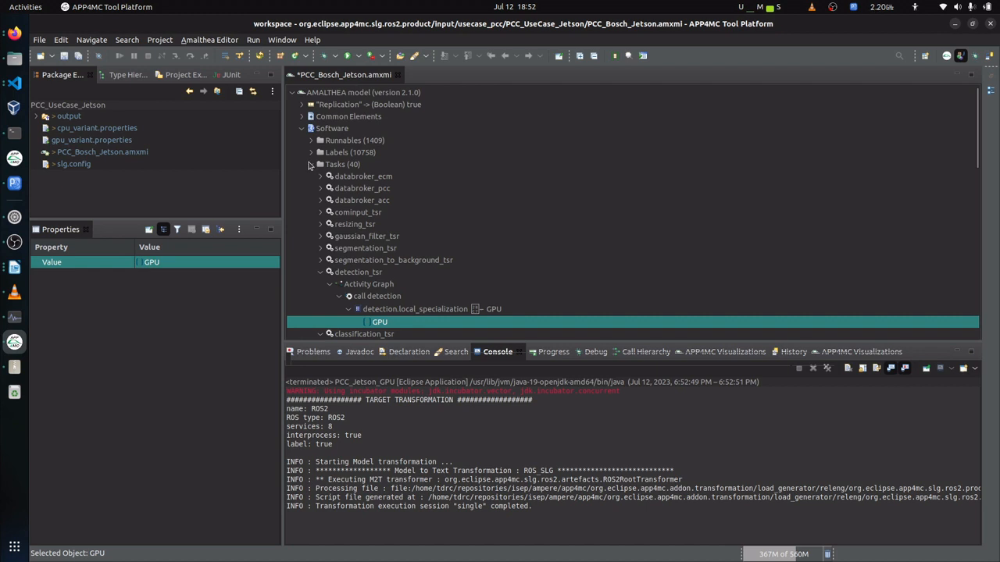
Expand Software > Runnables and the detection runnable to list its local labels and activity graph.
click(311, 140)
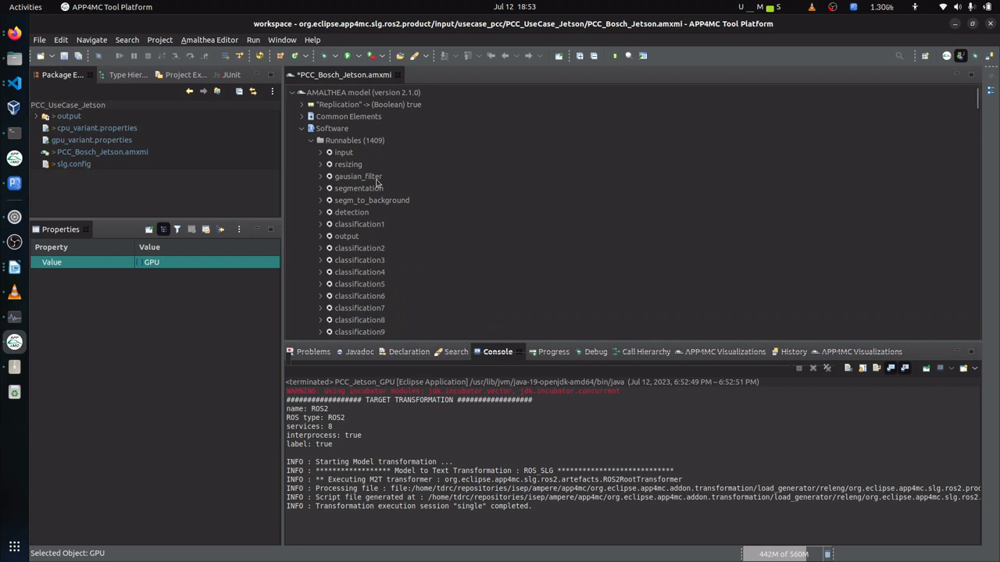
click(320, 211)
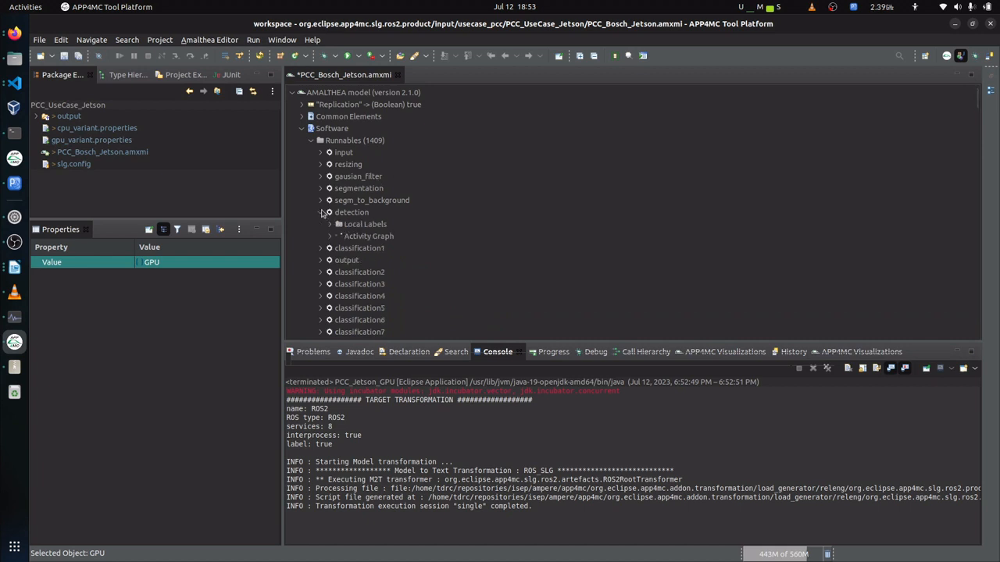
click(352, 211)
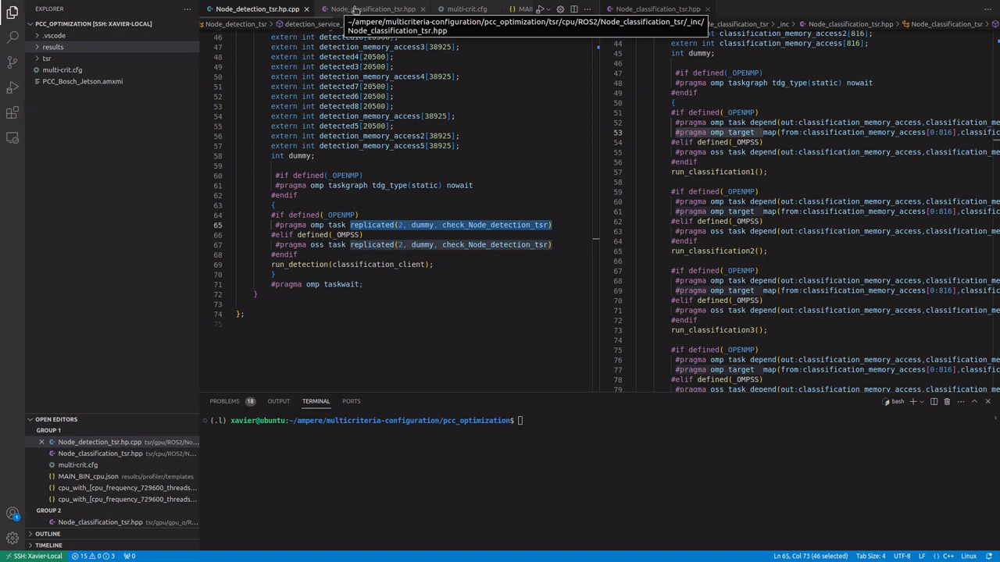
Bring the Node_classification_tsr.hpp header into view beside the detection header.
click(373, 9)
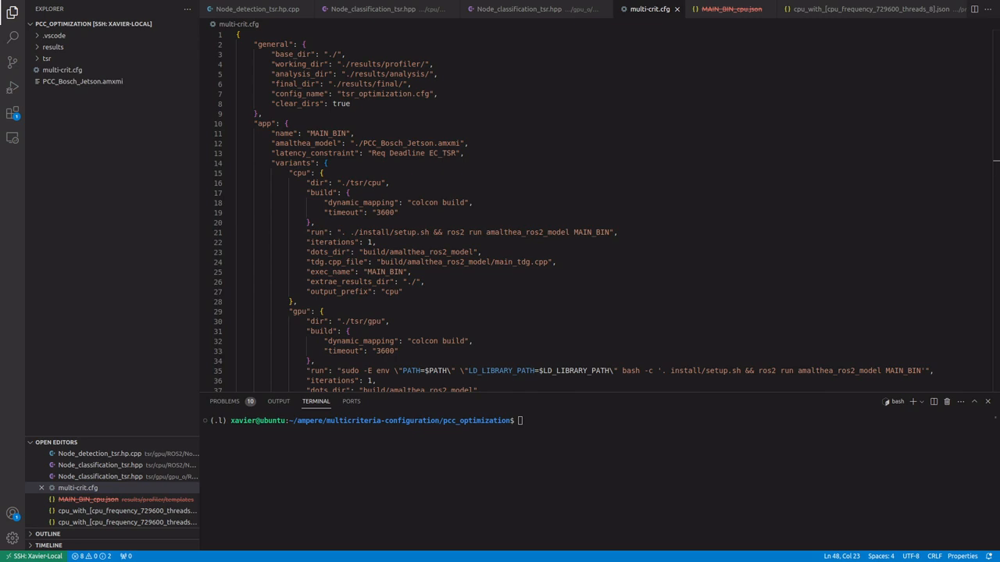
mouse_move(93, 521)
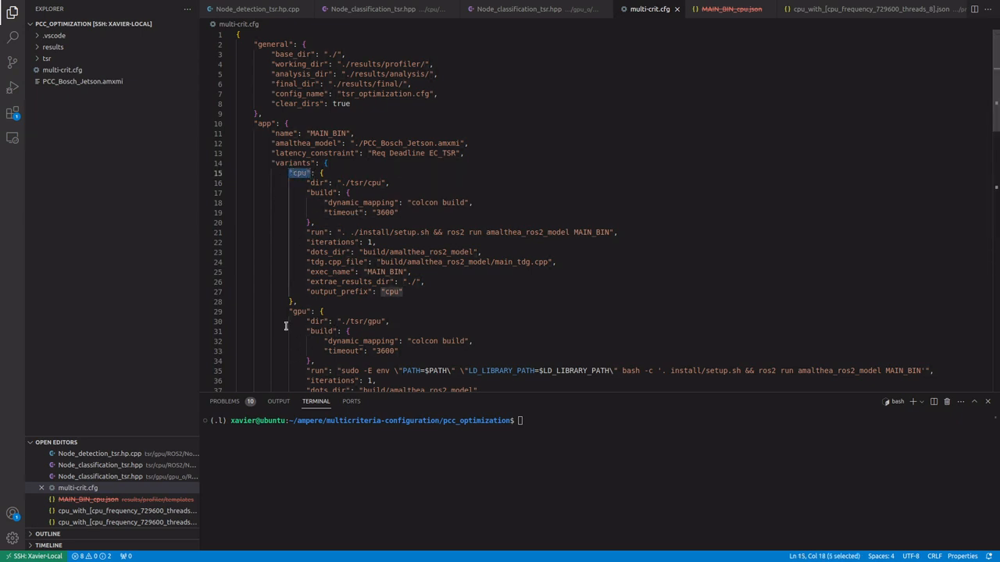
Highlight the cpu variant name in multi-crit.cfg.
double_click(300, 311)
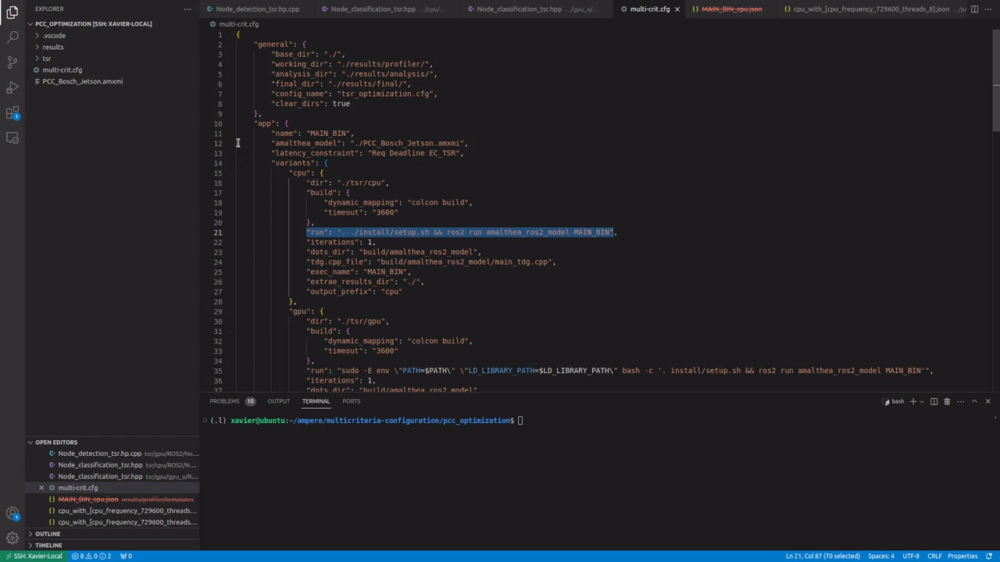
Fold the app section and highlight the Xavier platform header and its cpu frequency/thread settings.
click(230, 123)
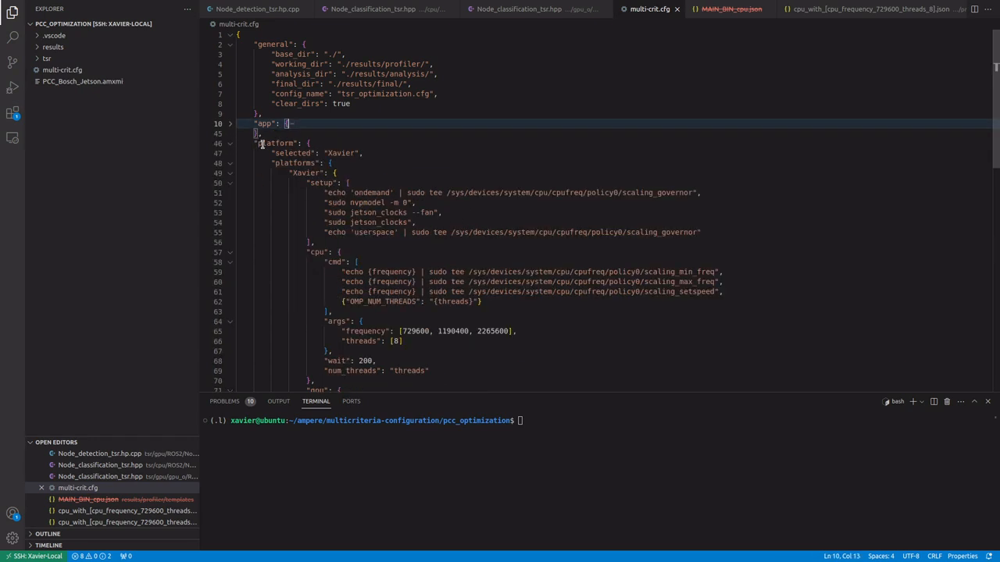
drag(256, 143, 327, 153)
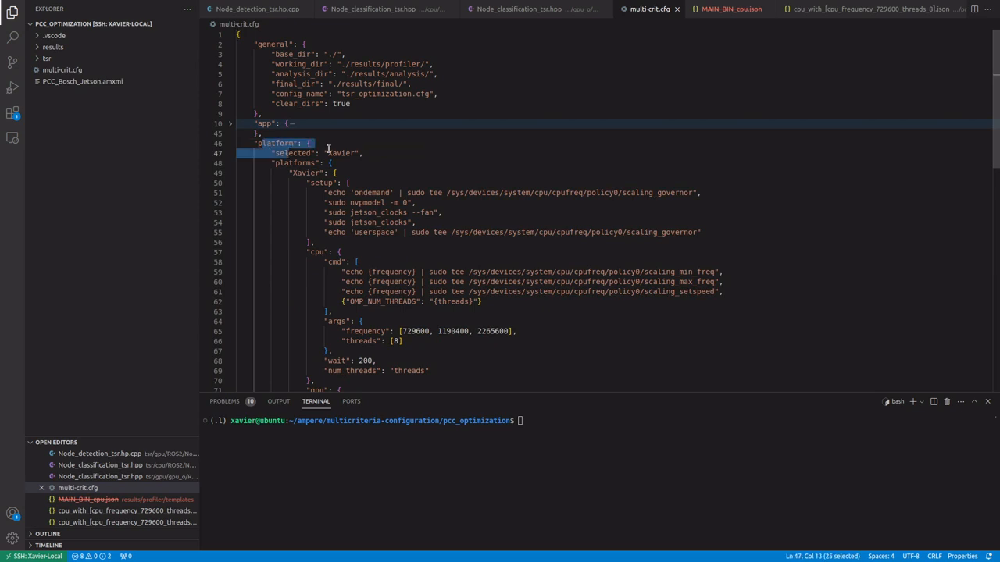
double_click(341, 152)
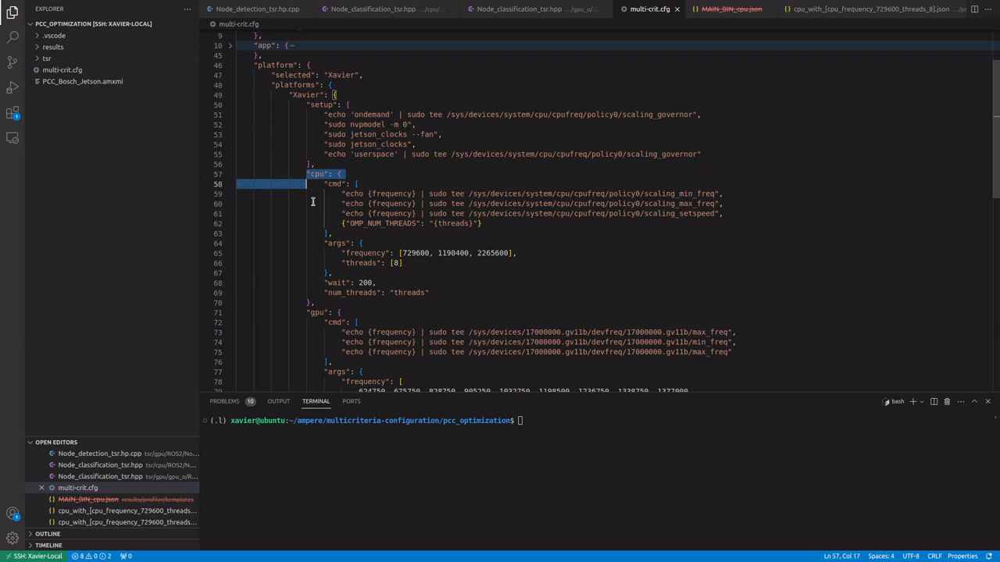
drag(307, 183, 315, 303)
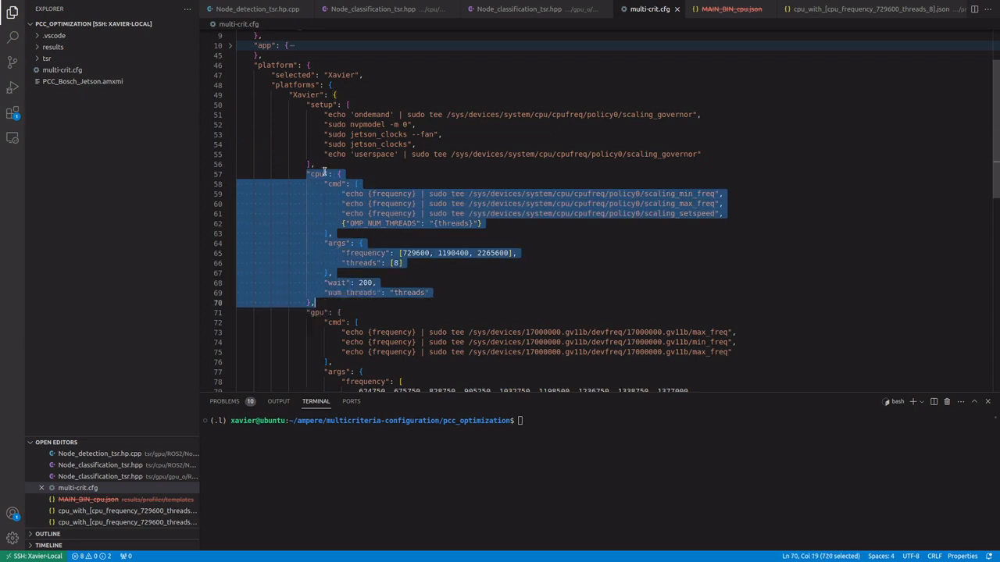
mouse_move(312, 326)
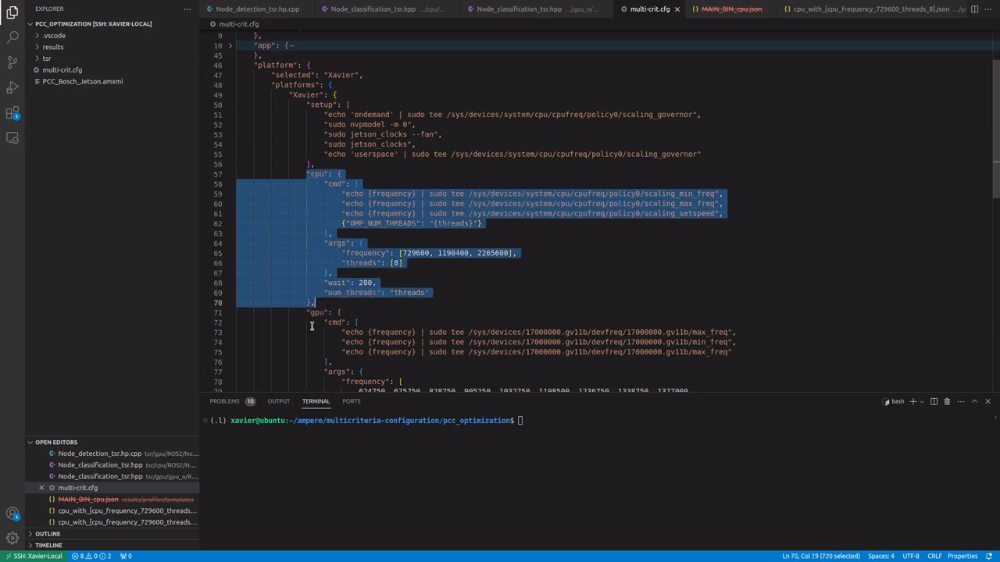
mouse_move(448, 247)
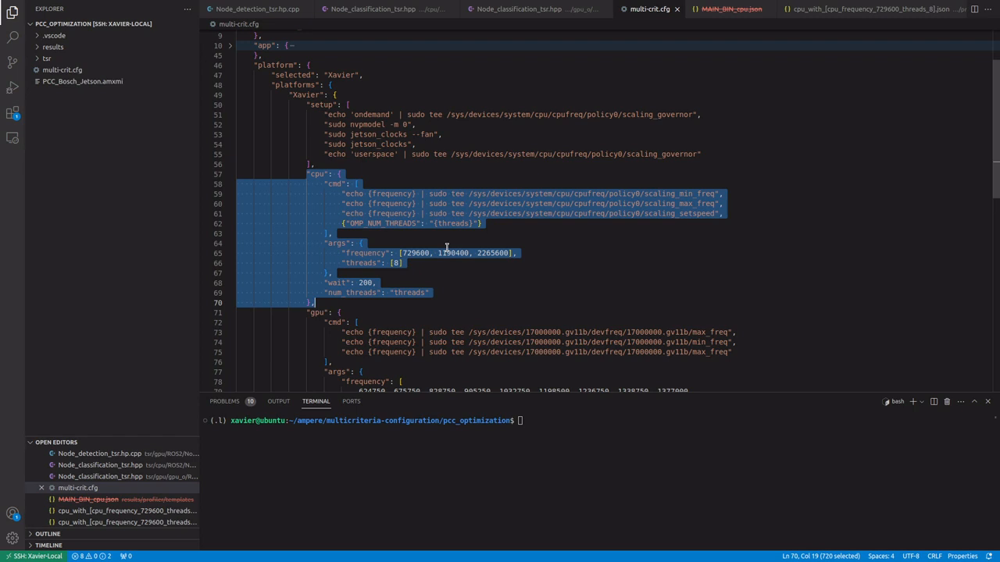
click(414, 252)
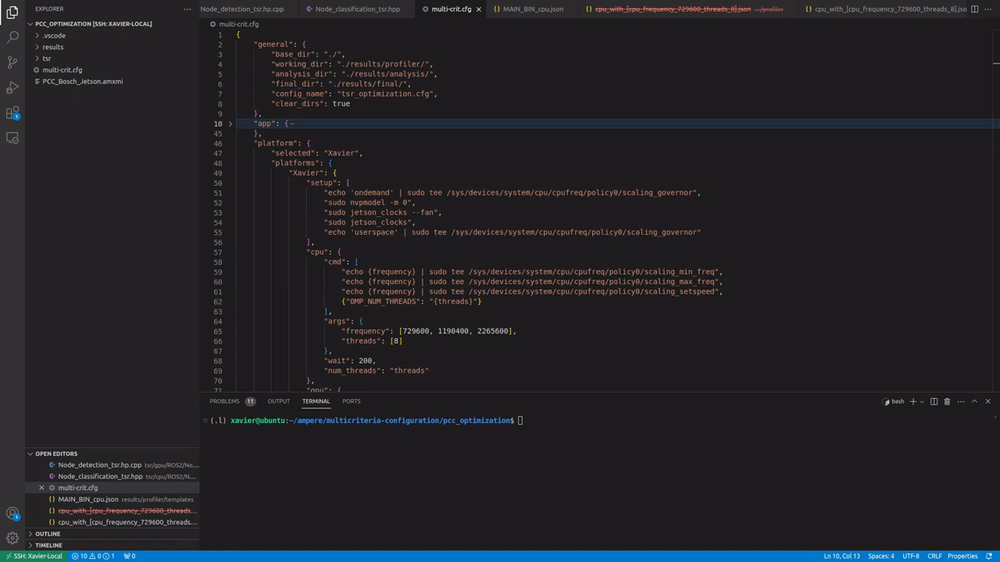
mouse_move(674, 462)
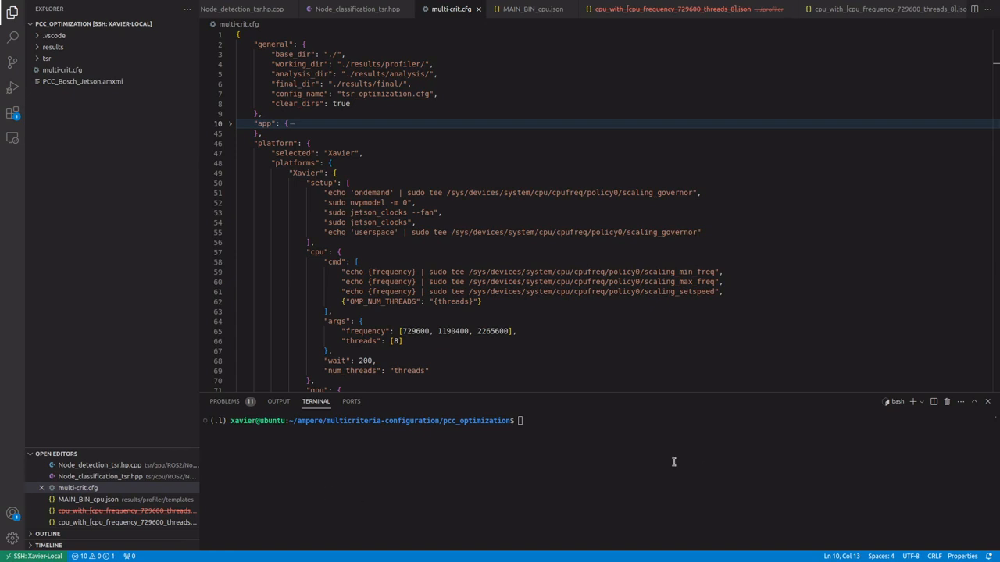
Run multi-criteria-config on multi-crit.cfg and view the generated MAIN_BIN_cpu.json template.
text(multi-criteria-config)
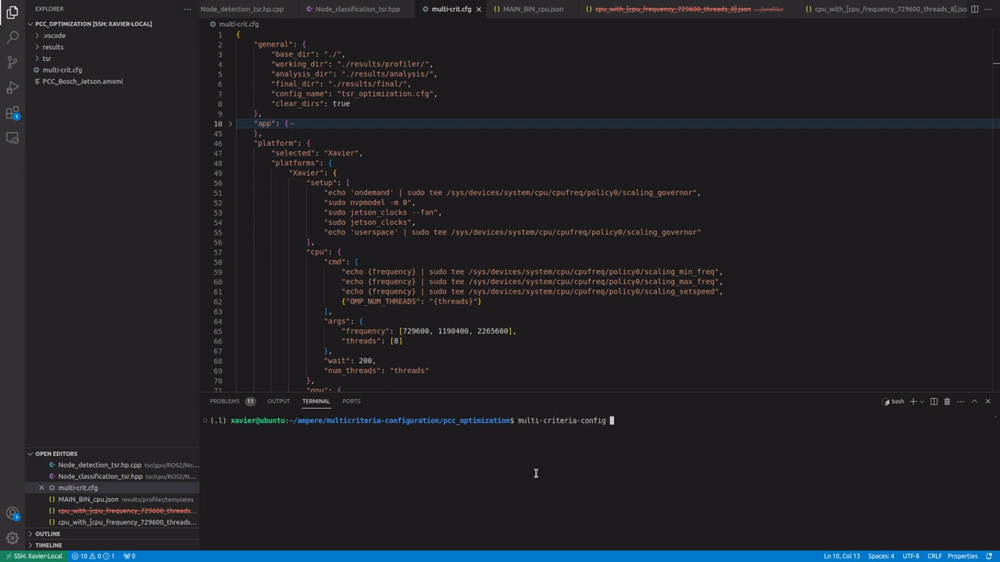
text(multi-crit.cfg)
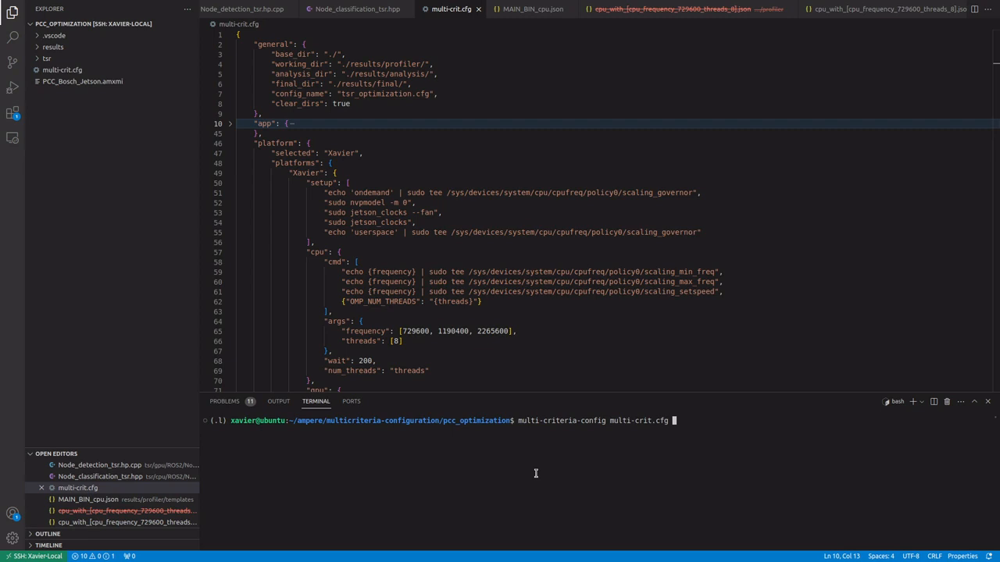
key(Return)
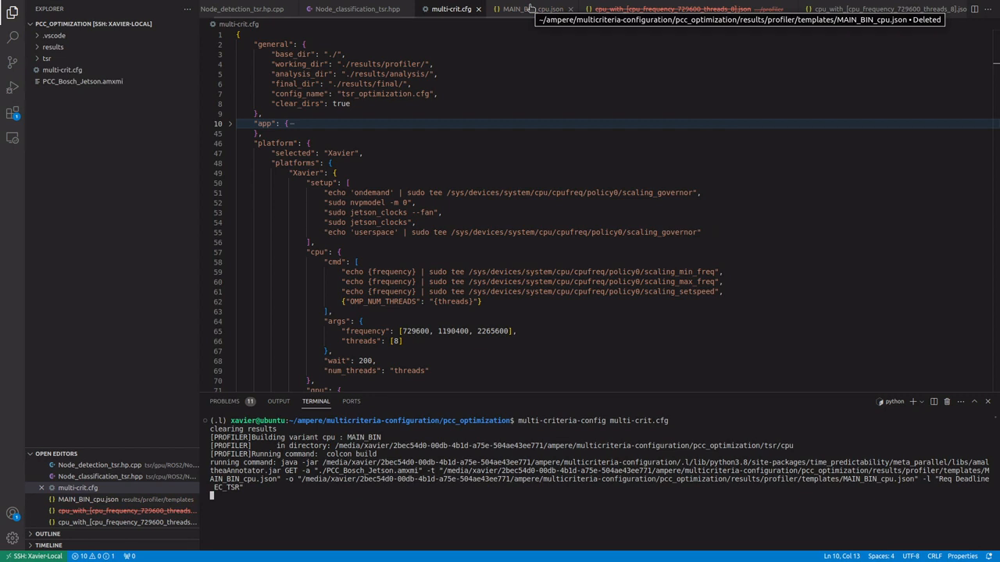
mouse_move(674, 139)
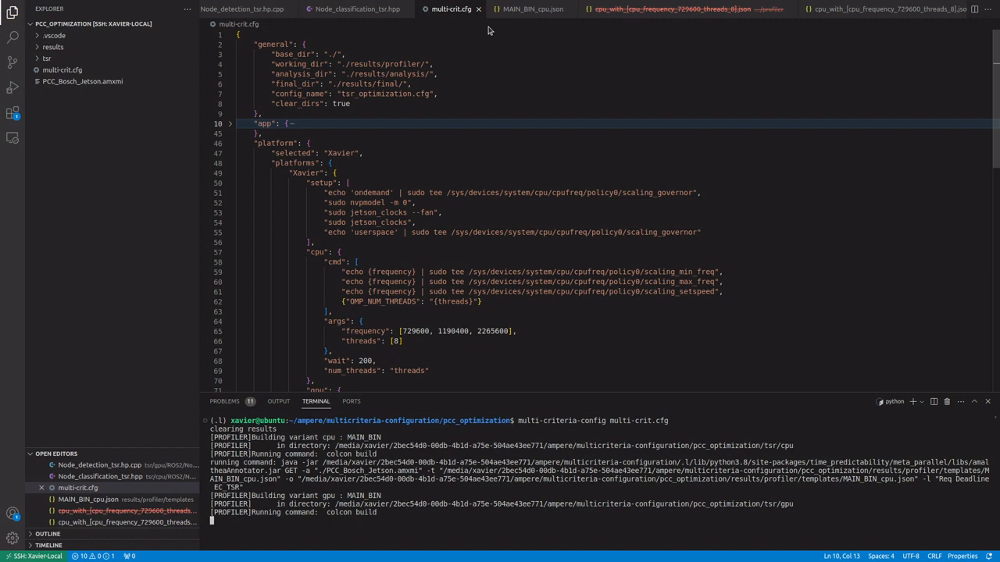
click(530, 8)
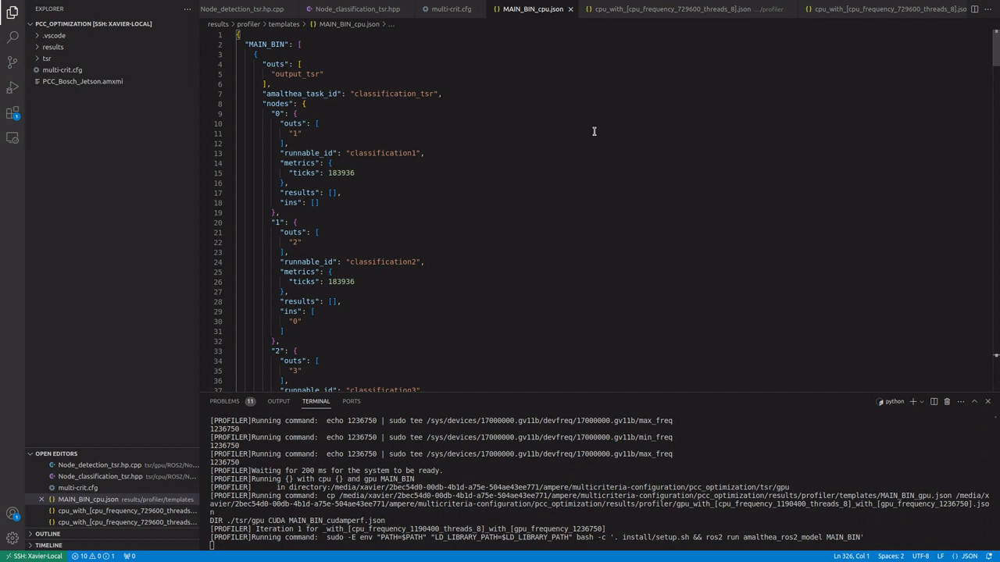
View the profiler results for the cpu_frequency_729600, 8-thread variant.
scroll(down, 3)
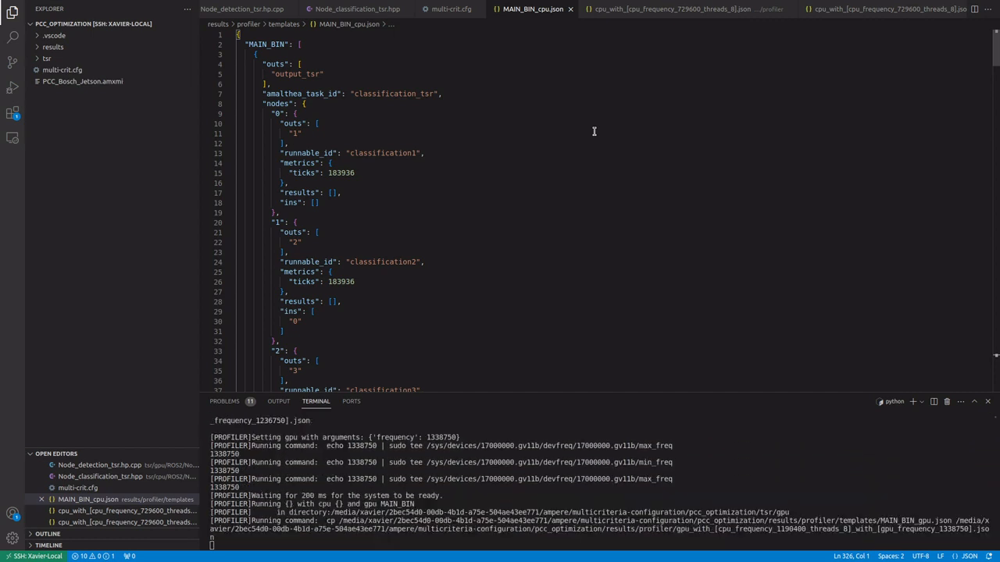
scroll(down, 3)
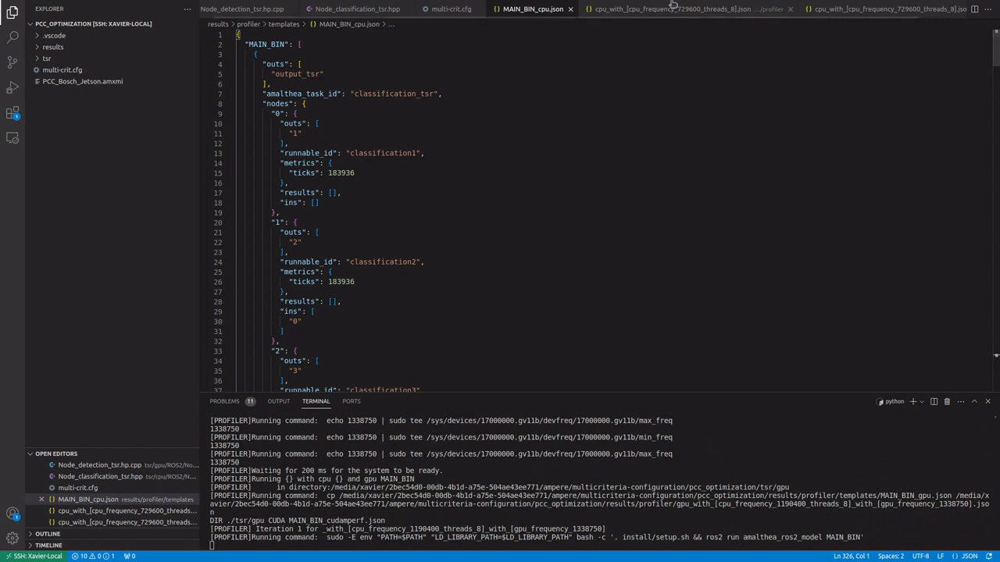
click(668, 8)
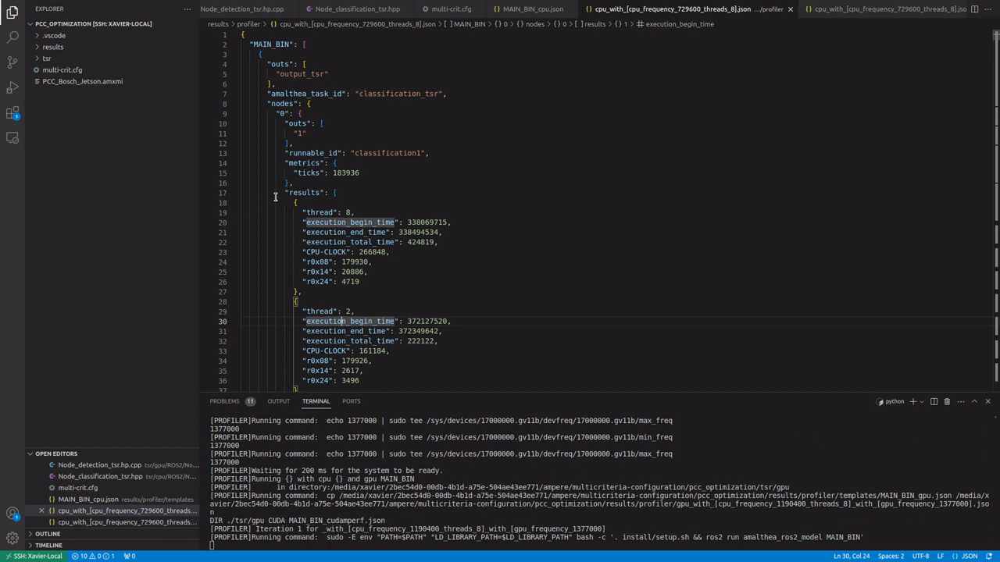
mouse_move(311, 244)
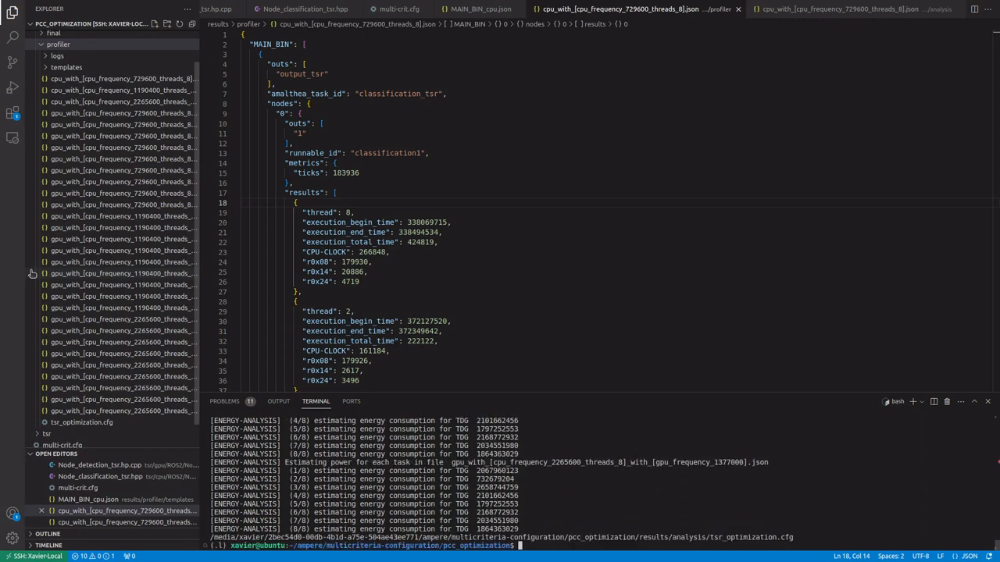
mouse_move(731, 143)
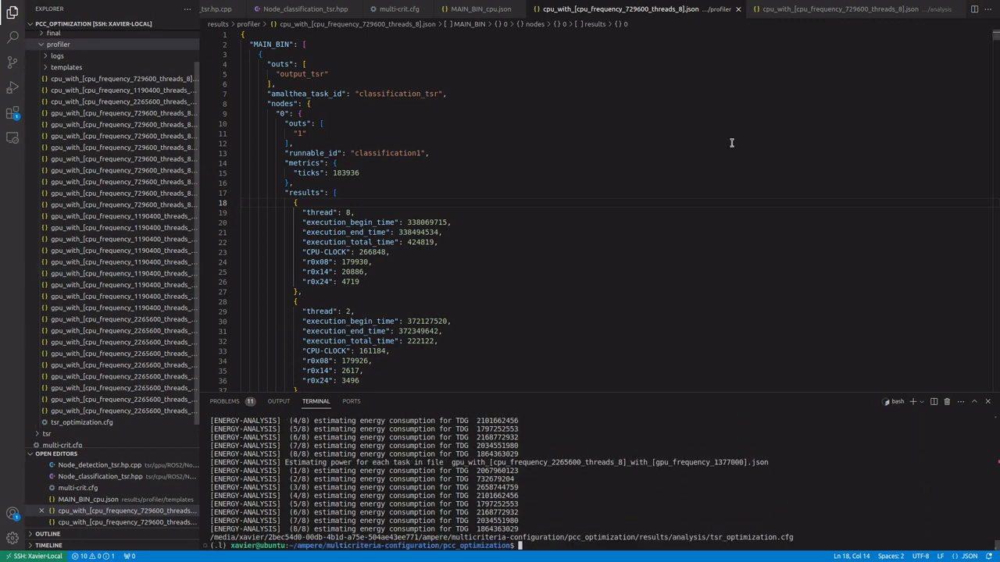
Show the analysis-folder cpu_with_[cpu_frequency_729600_threads_8].json with per-node power values.
click(840, 10)
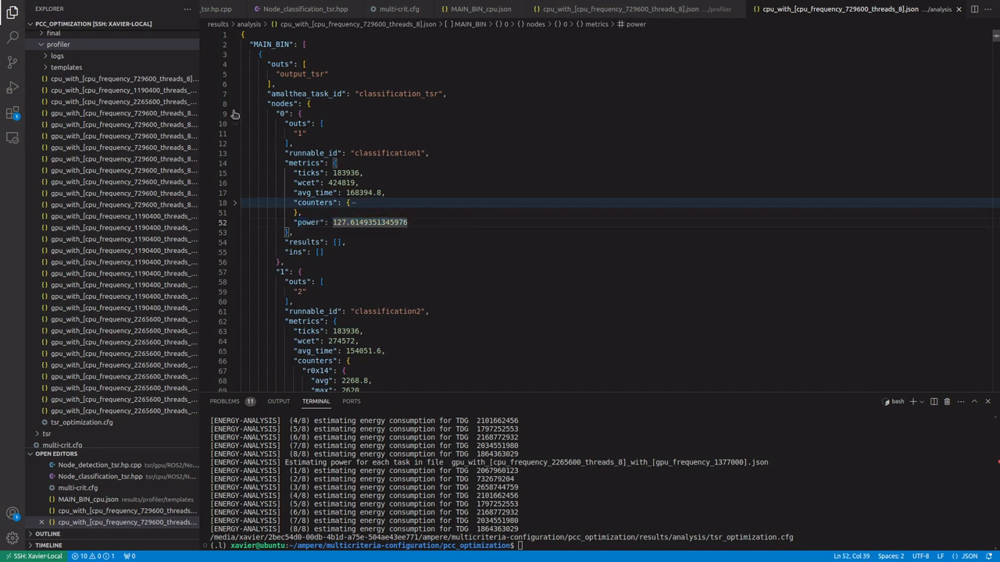
Fold the nodes object and highlight the avg_makespan and energy metrics.
click(234, 103)
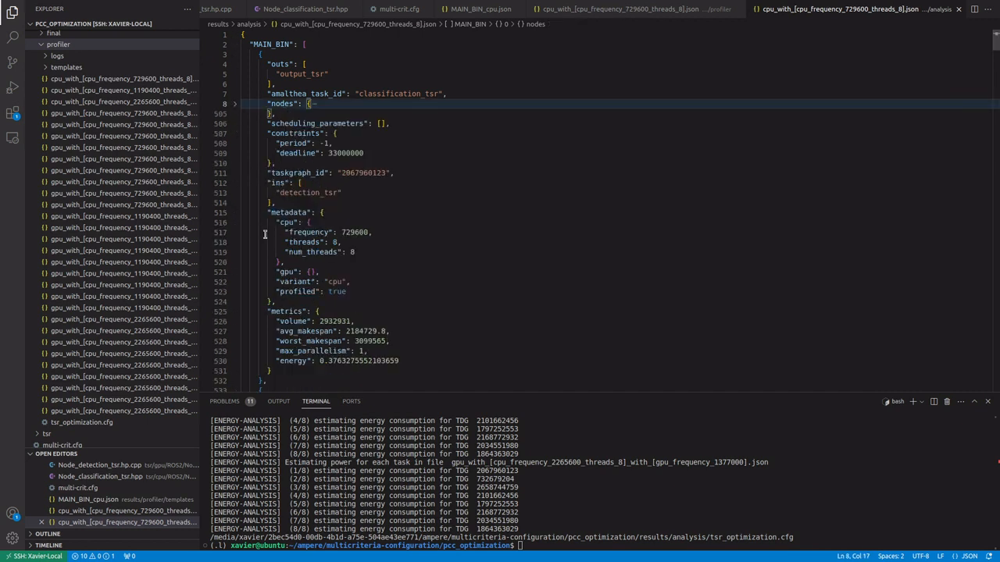
double_click(292, 321)
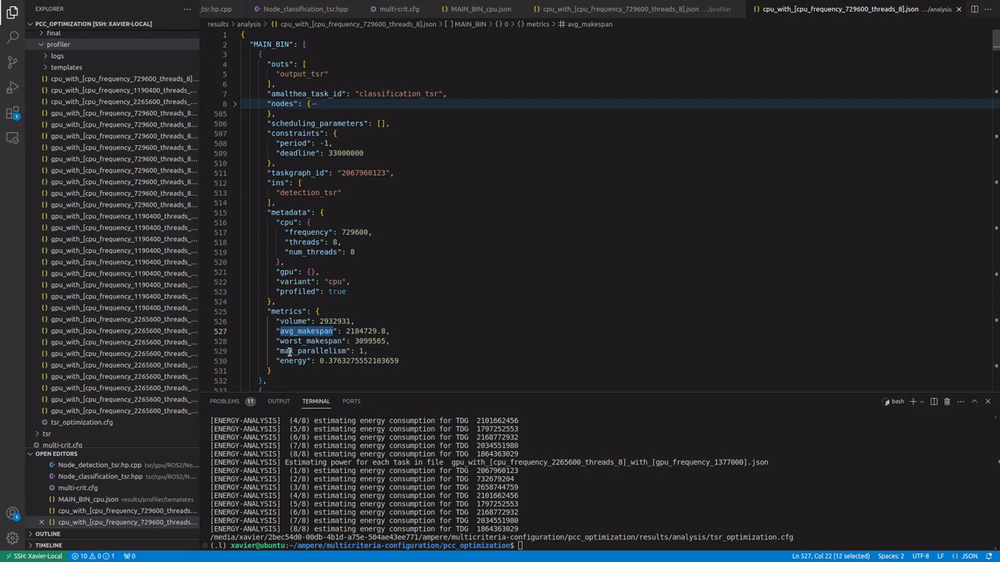
double_click(310, 351)
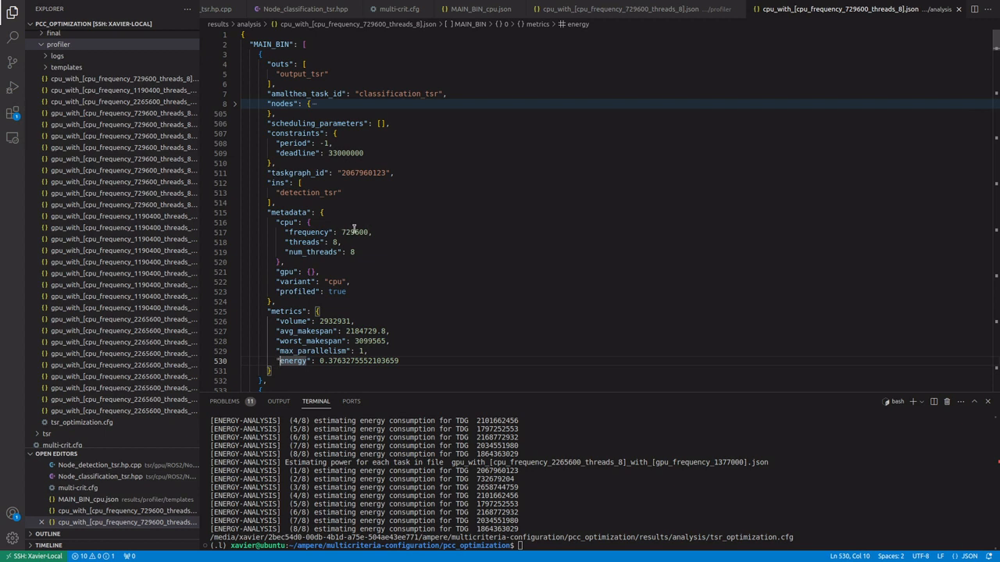
mouse_move(386, 234)
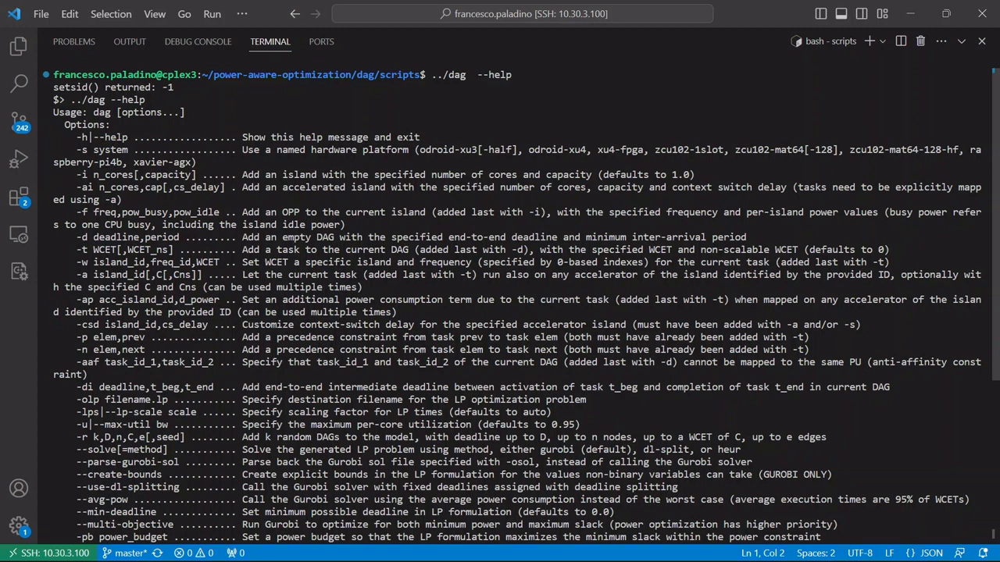
Show the FPGA cpu_with_[cpu_frequency_1199000_threads_8].json input above the ../dag --help output.
double_click(322, 149)
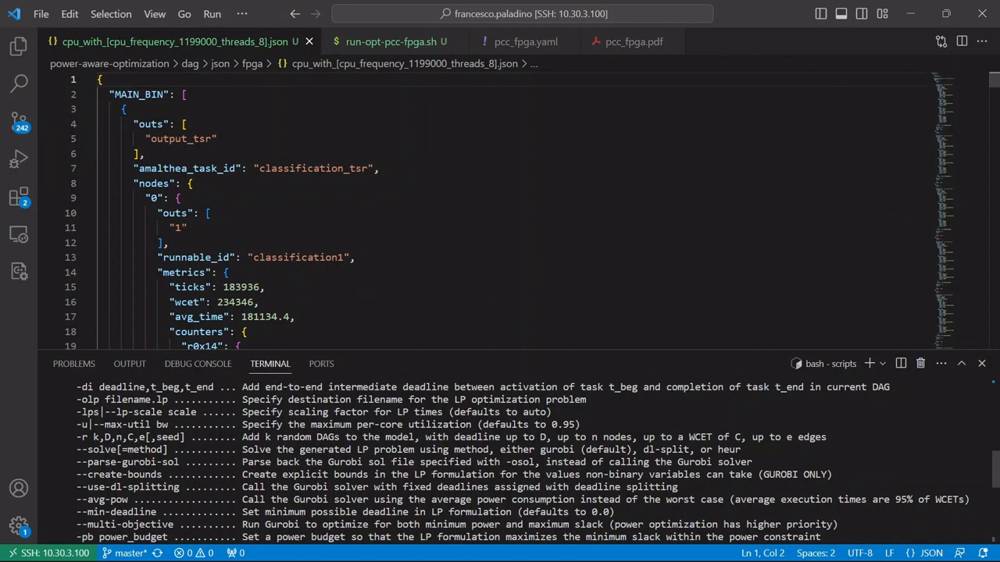
Review node 0 metrics in the JSON, then switch to the run-opt-pcc-fpga.sh script.
scroll(down, 3)
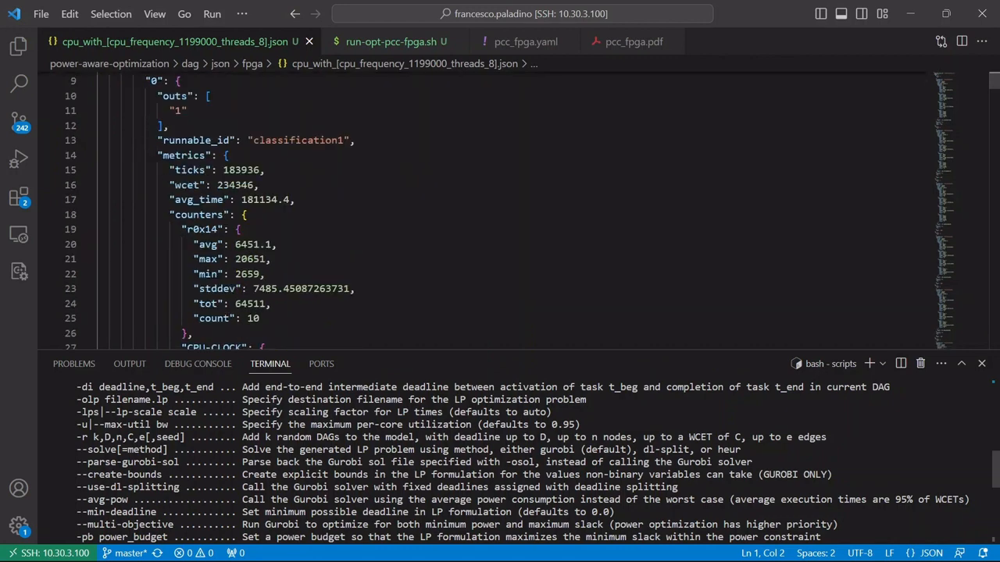
scroll(down, 3)
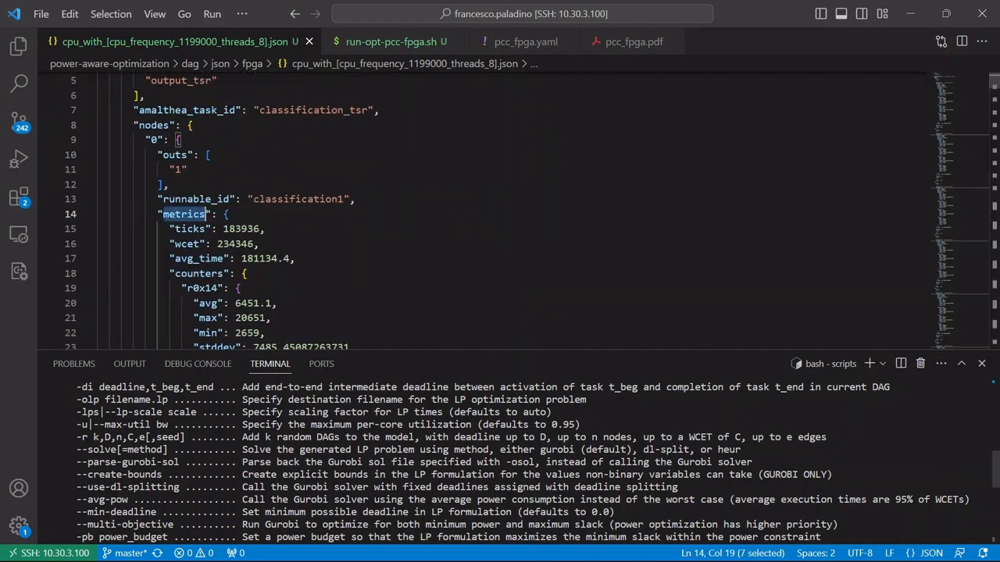
click(183, 214)
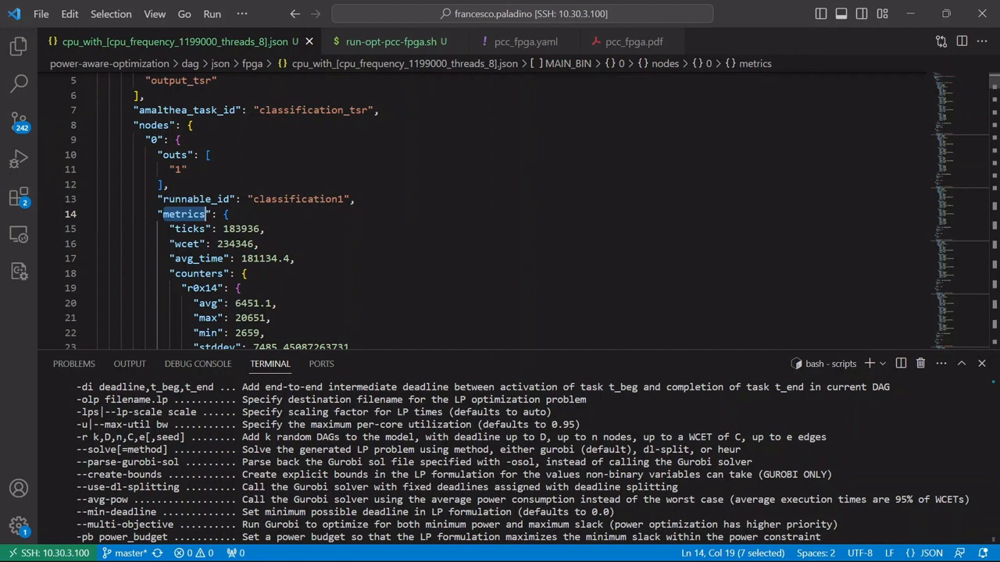
scroll(down, 3)
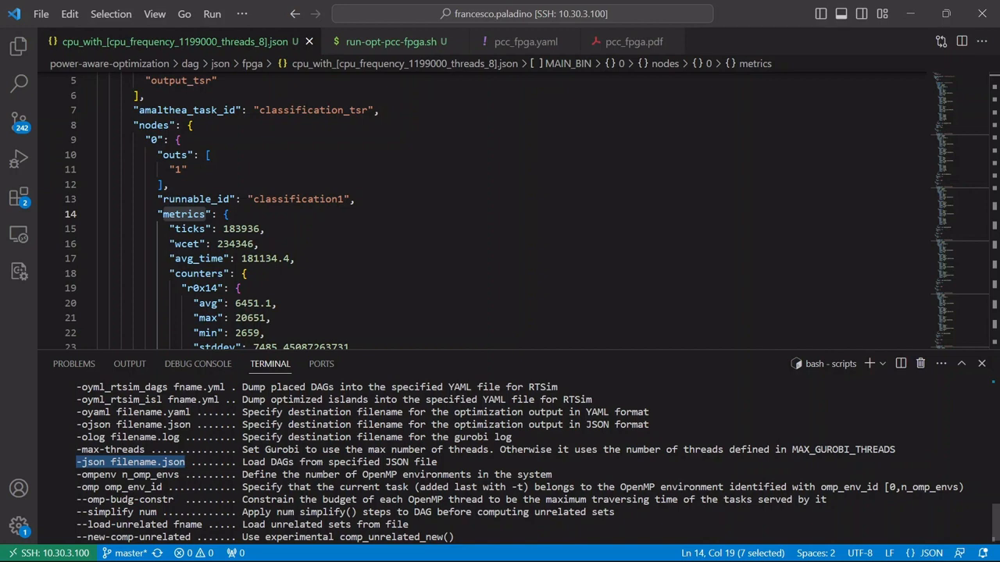
click(390, 42)
text(clear)
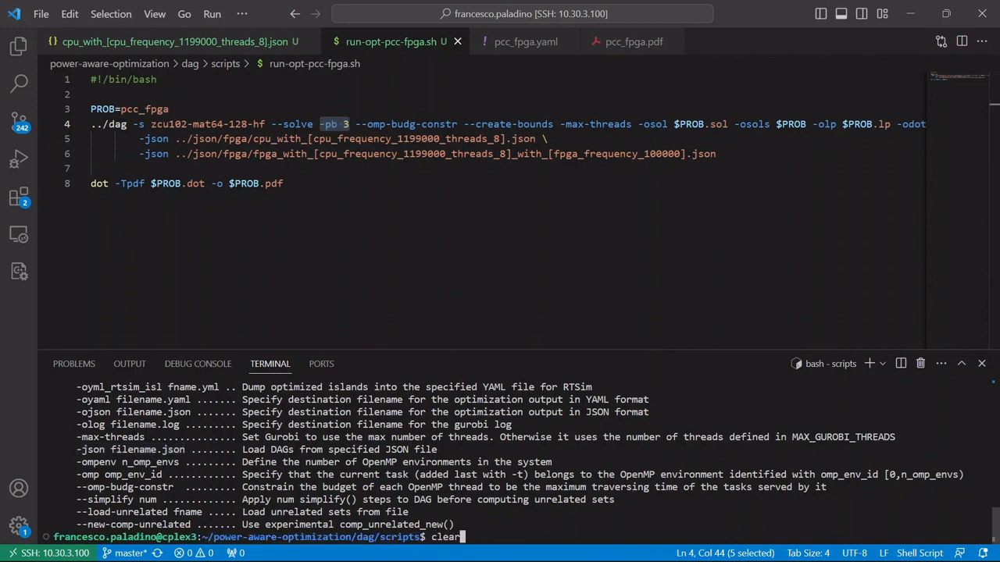
Clear the terminal before running ./run-opt-pcc-fpga.sh.
key(Return)
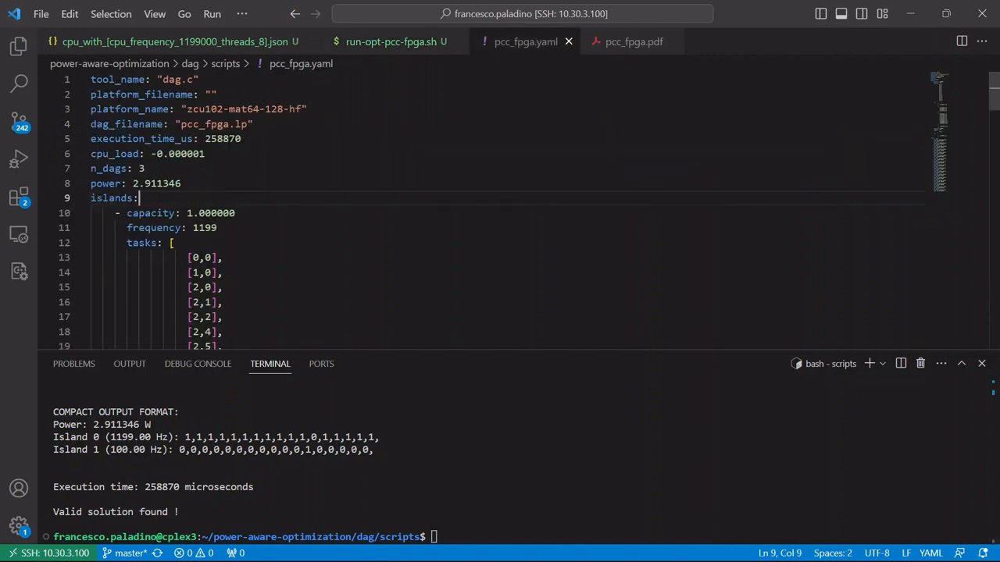
scroll(down, 3)
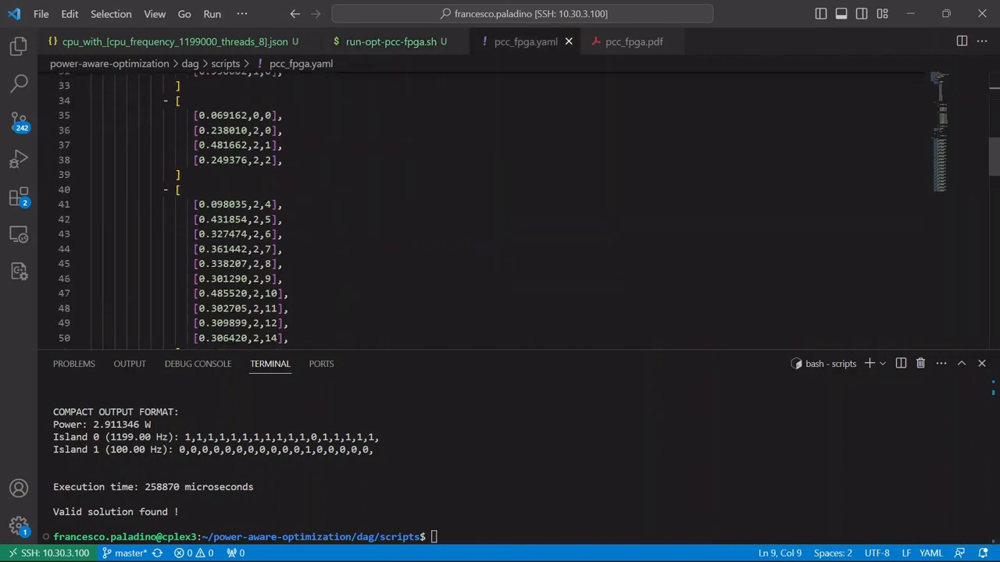
scroll(down, 3)
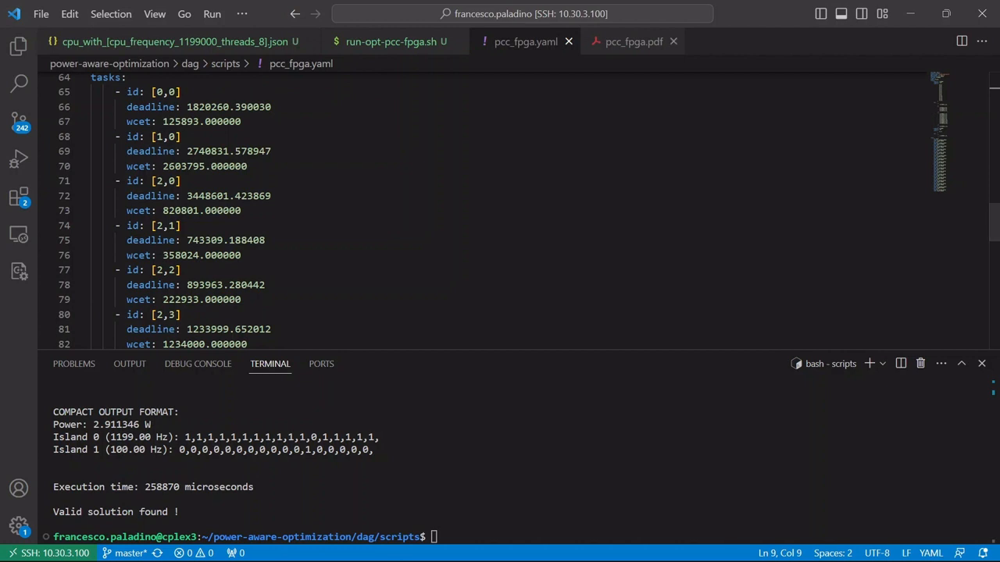
click(633, 42)
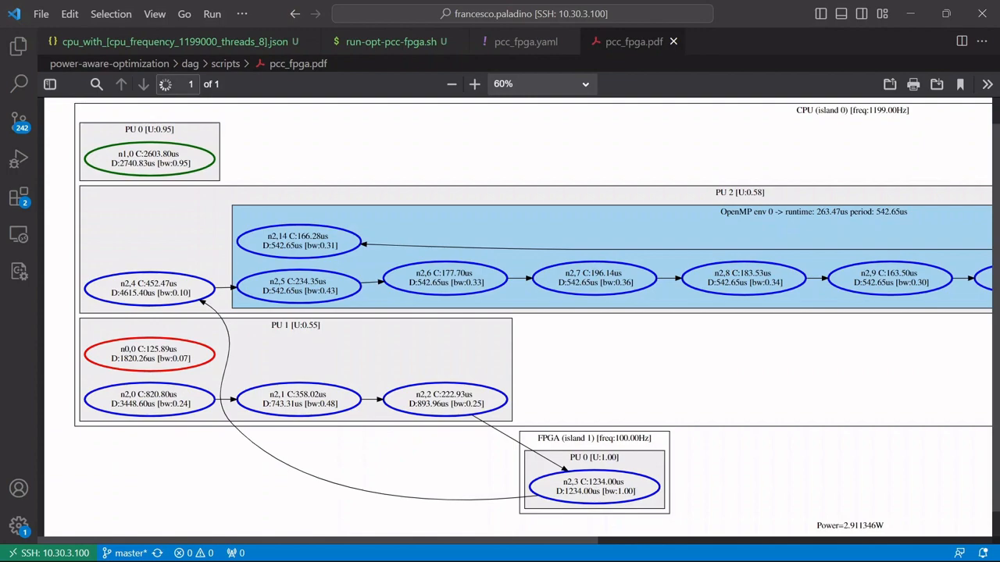
Scroll the pcc_fpga.pdf placement graph to inspect CPU, OpenMP and FPGA task assignments.
scroll(up, 3)
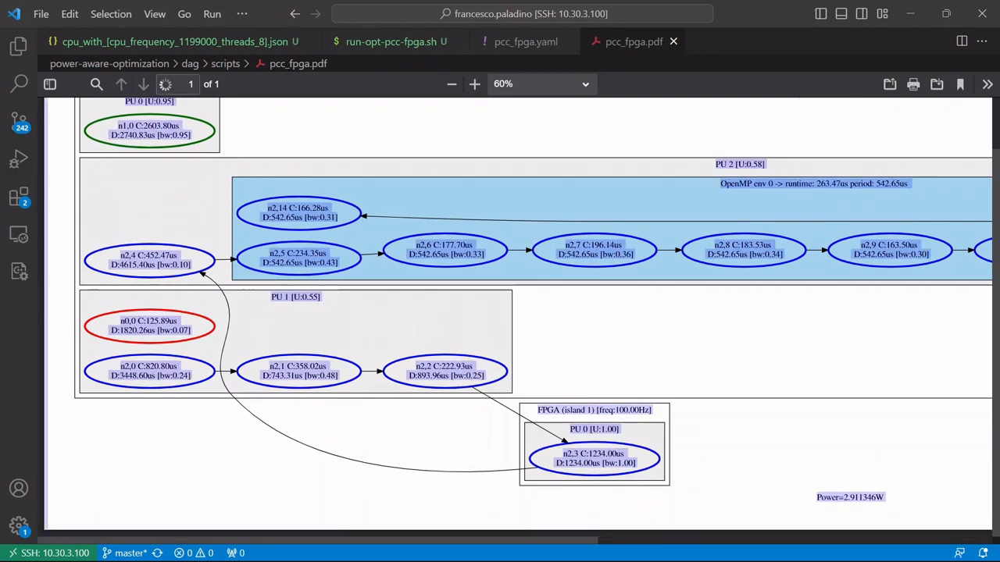